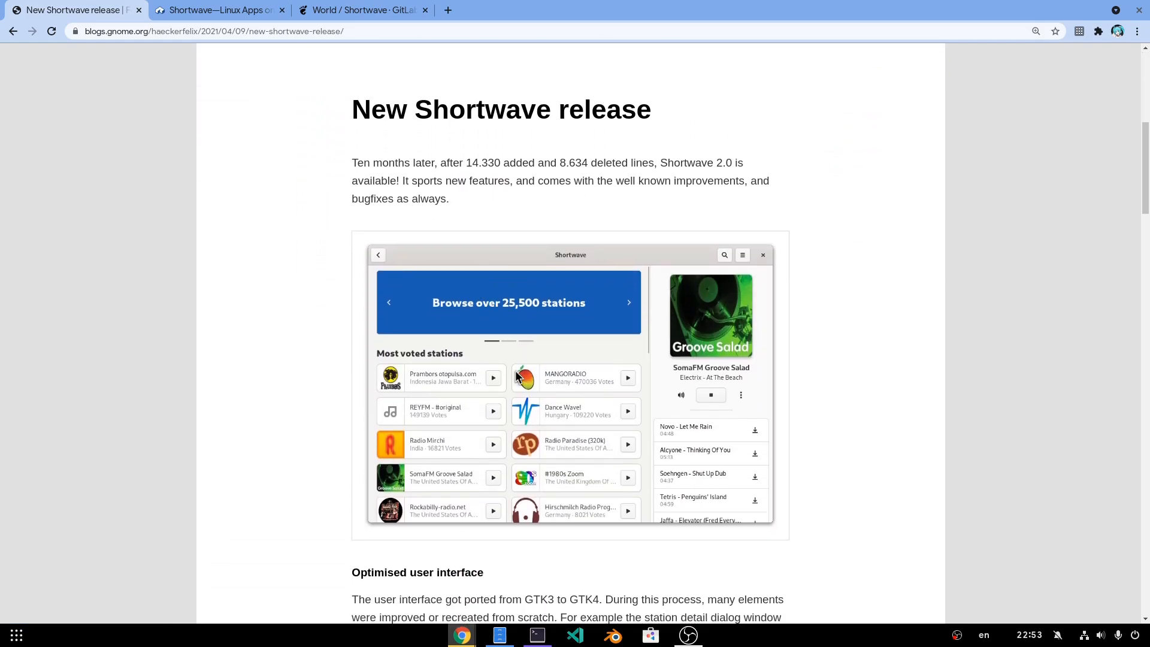
Look over the Shortwave Flathub listing and its GitLab project page in Chrome
click(213, 10)
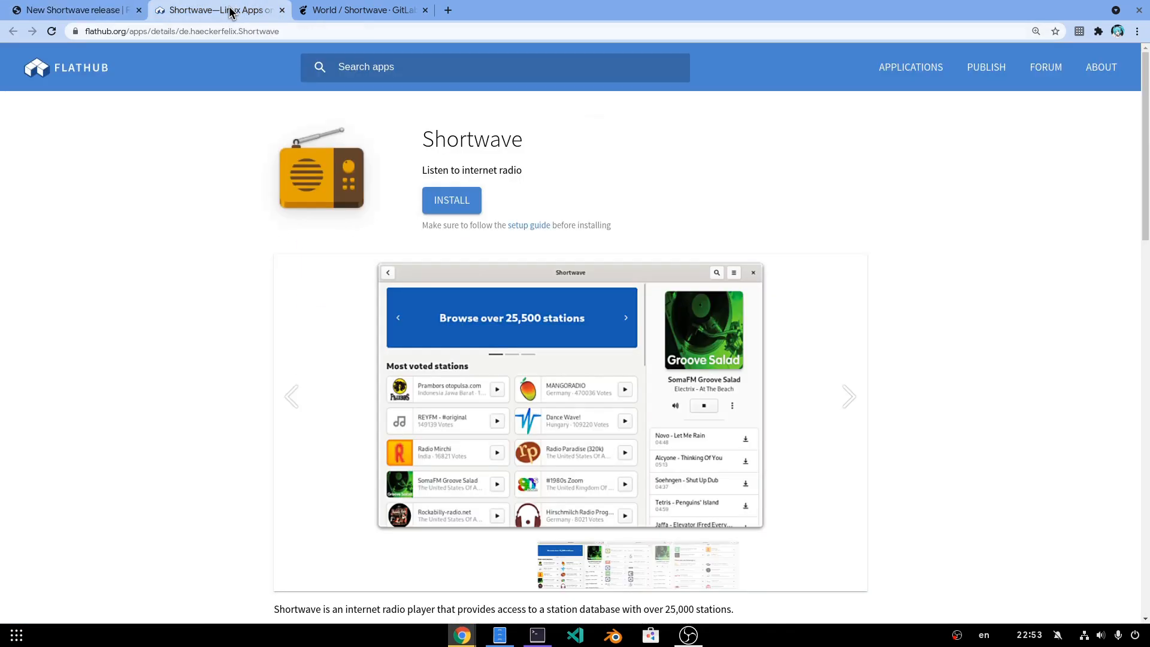
scroll(down, 3)
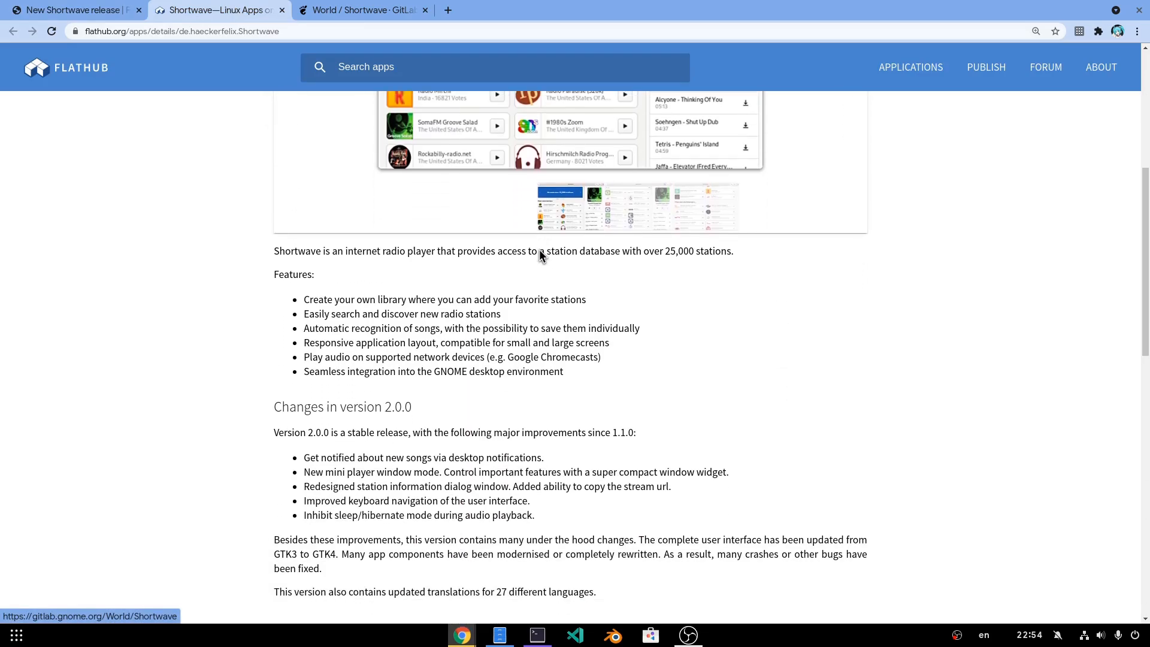
click(360, 10)
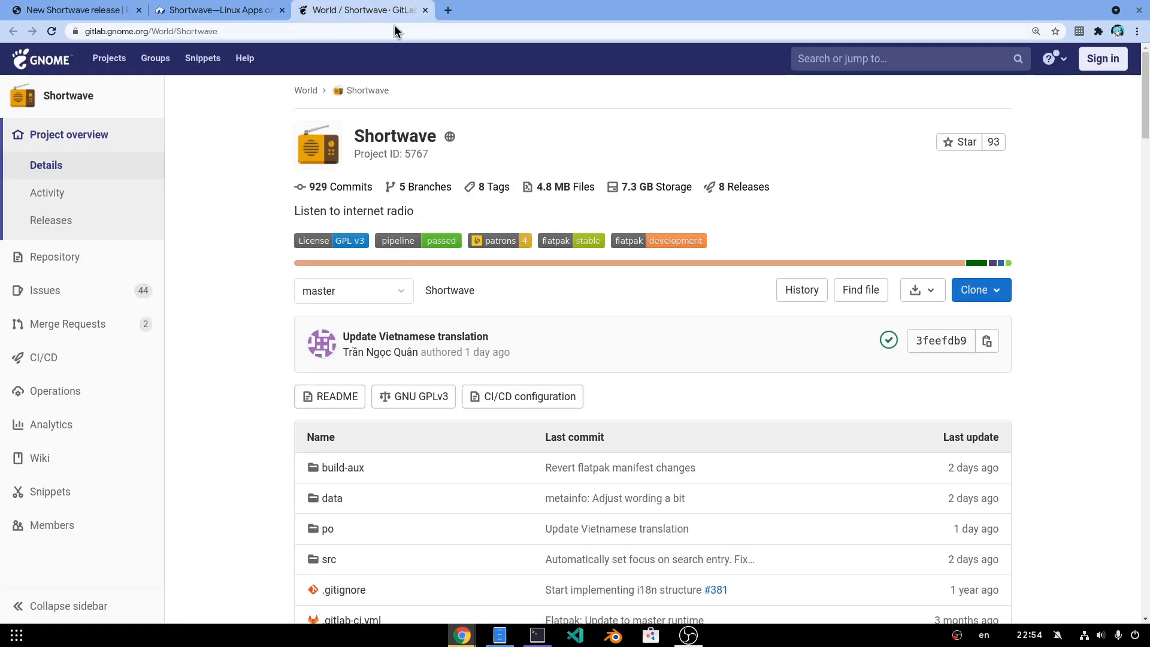
scroll(down, 3)
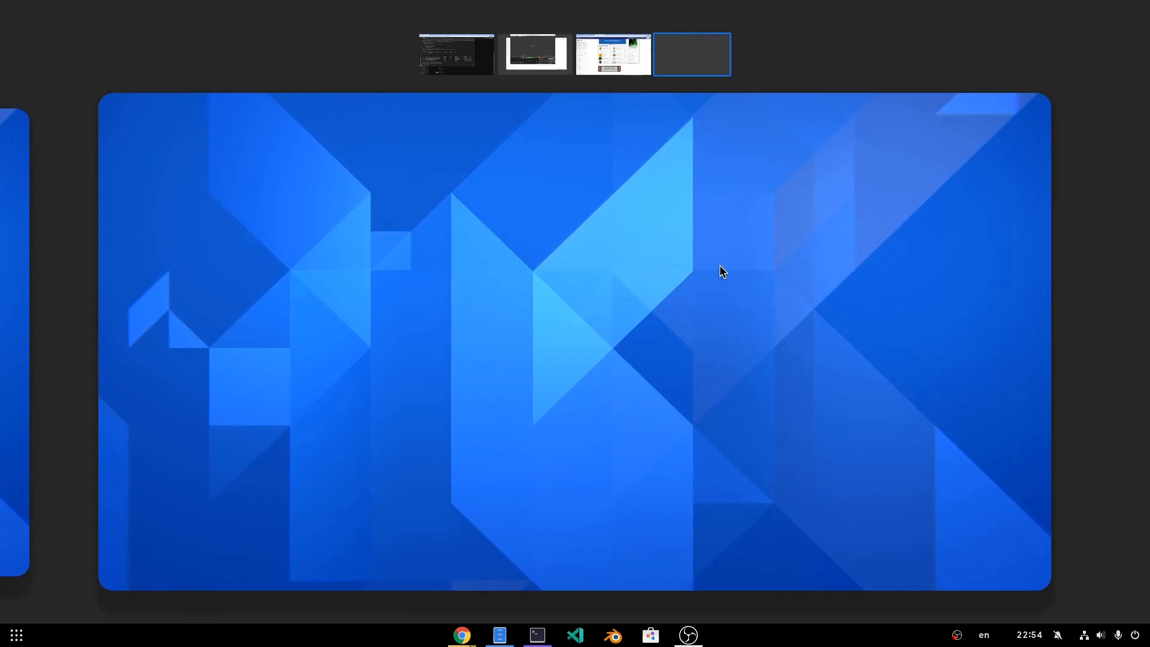
text(short)
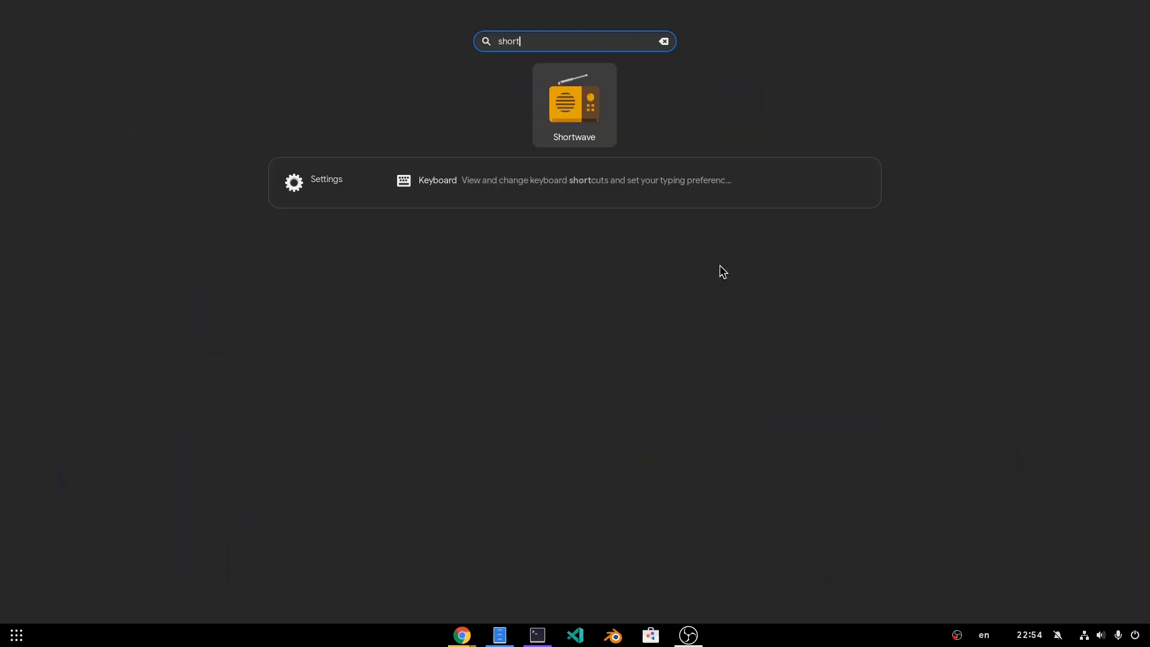
click(573, 105)
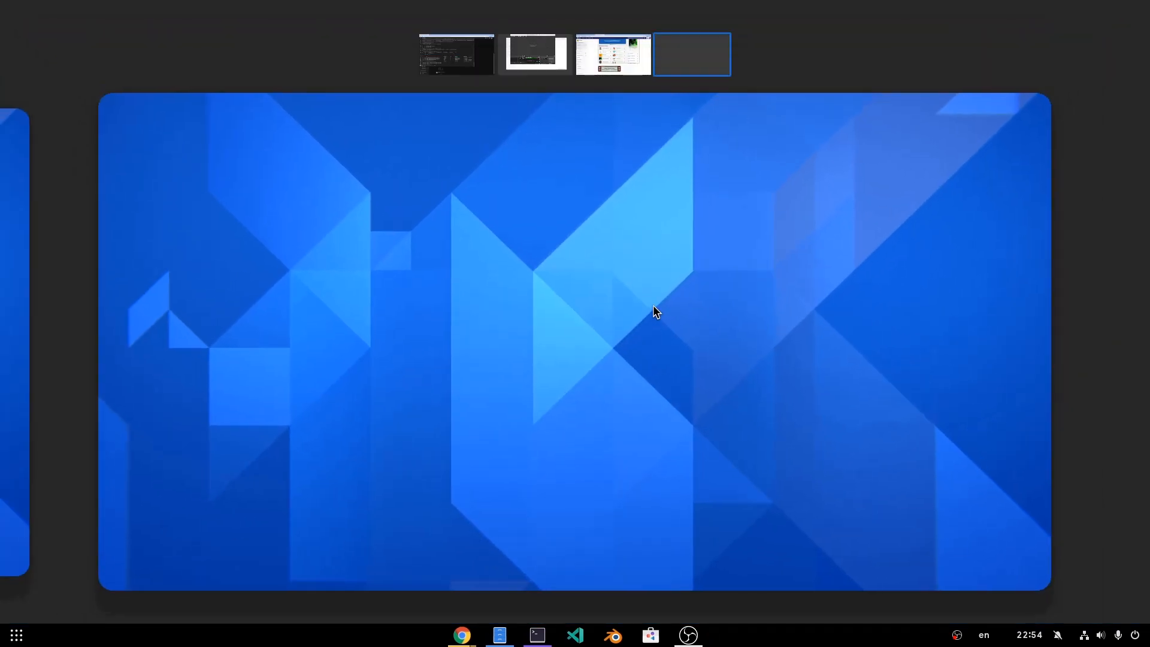
Leave the overview and close GNOME Tweaks so the Shortwave welcome screen shows
click(690, 54)
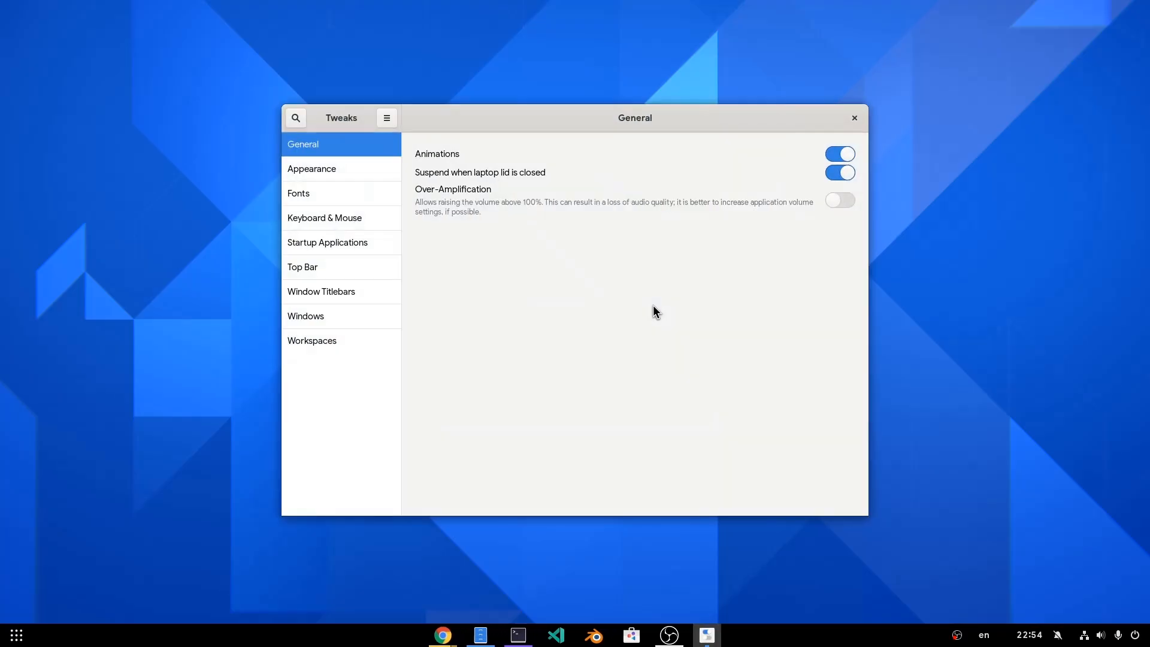
click(306, 315)
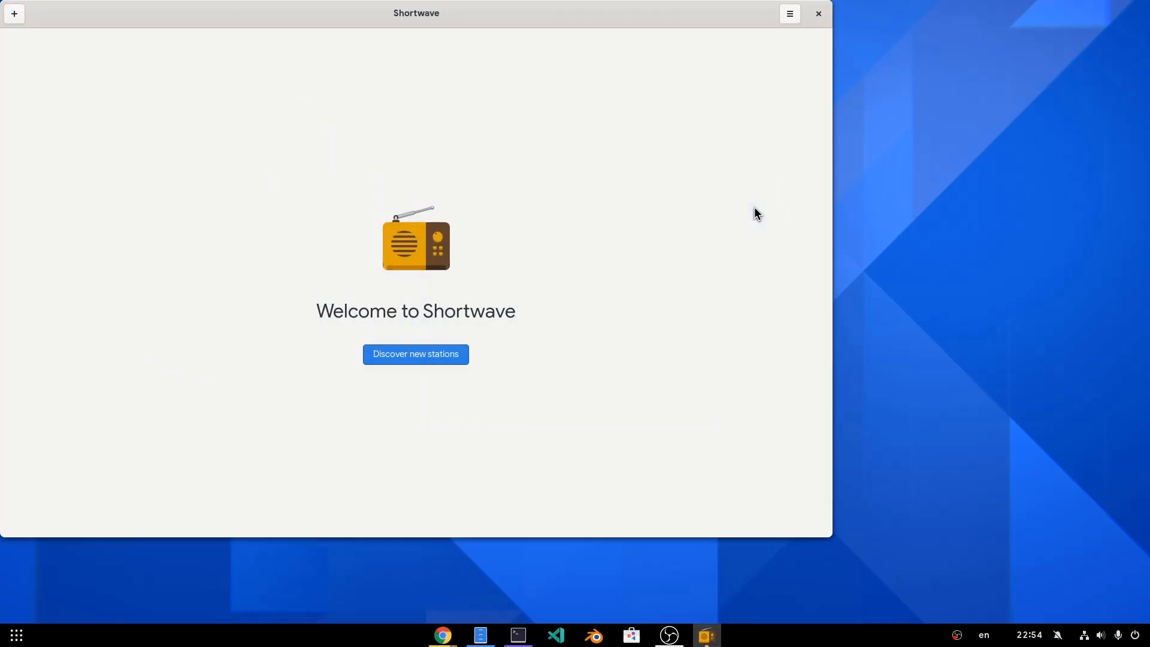
Move the Shortwave welcome window to the centre of the desktop
drag(416, 12, 553, 99)
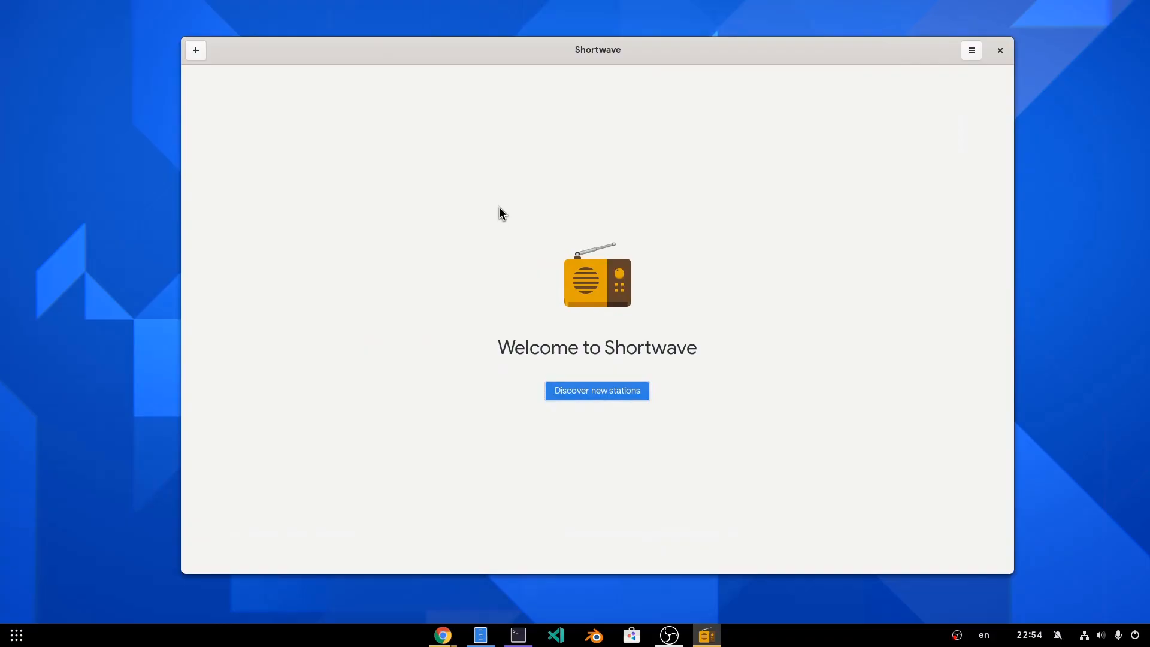
Enable Dark Mode in Shortwave's Preferences and return to the station discovery page
click(972, 51)
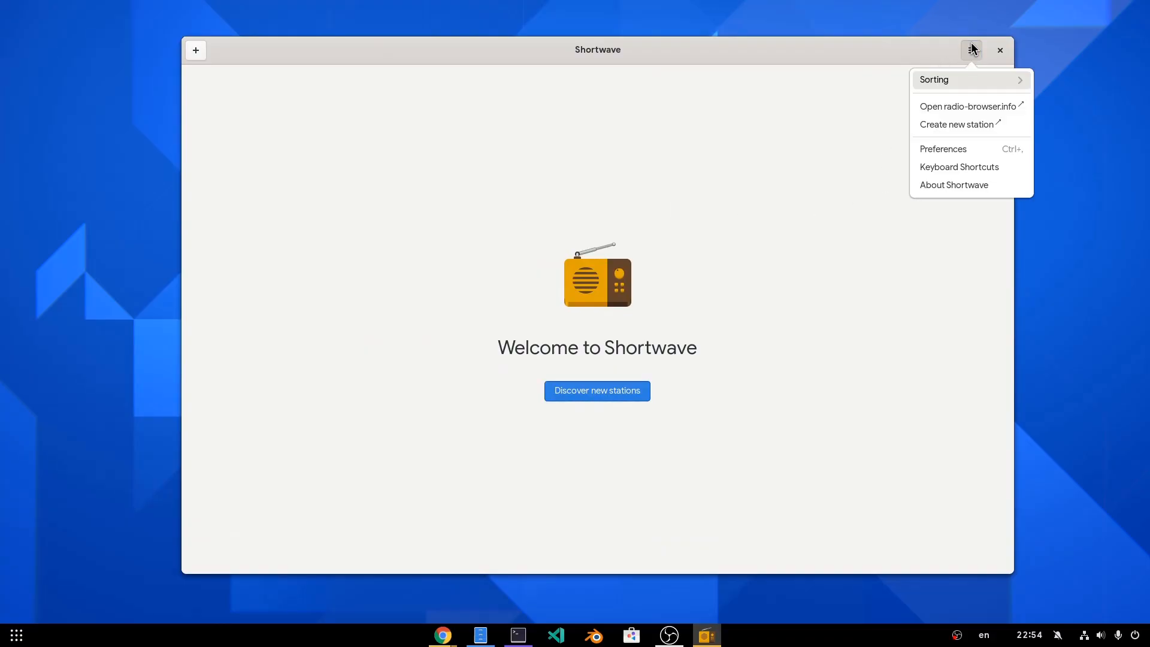
click(943, 148)
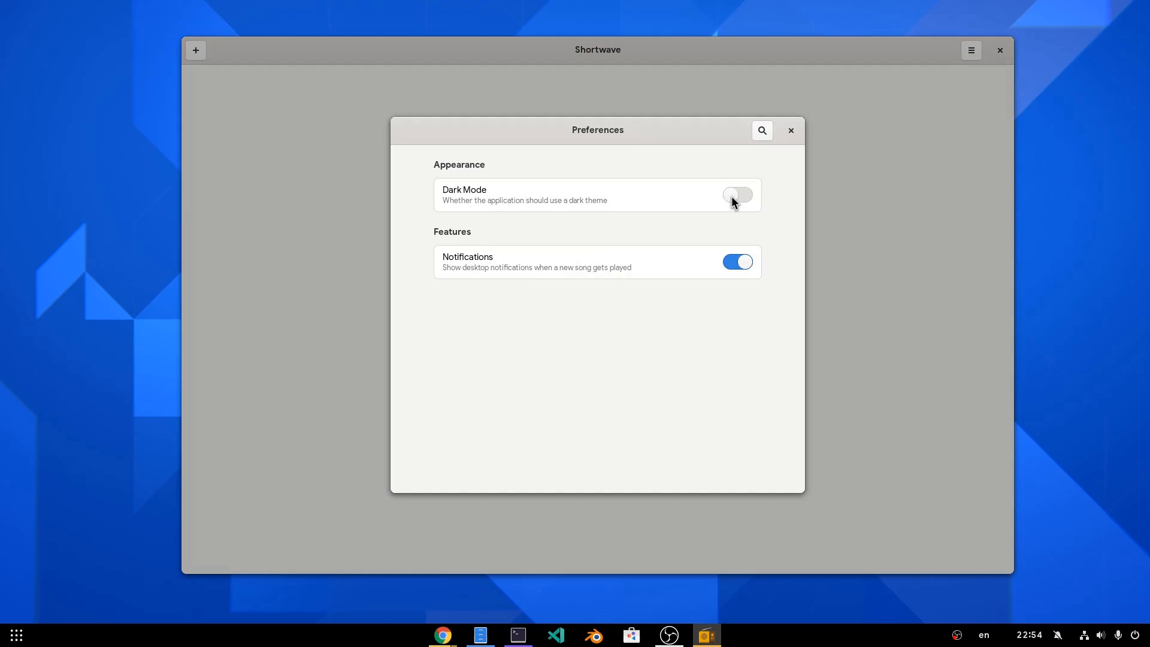
click(738, 194)
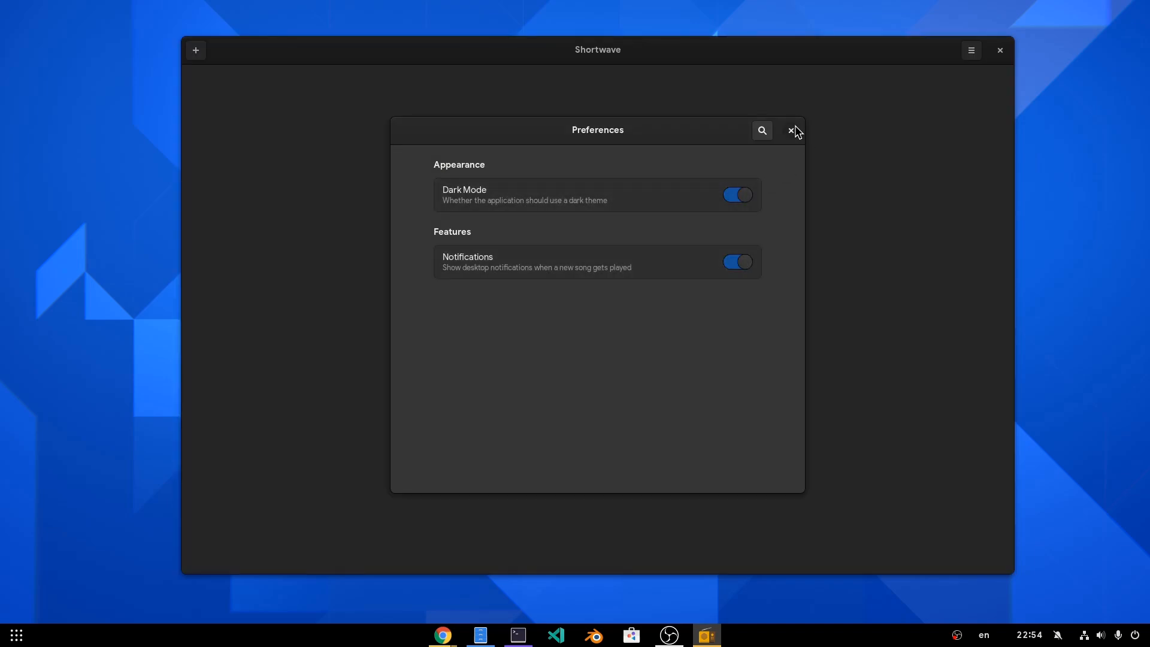
click(792, 130)
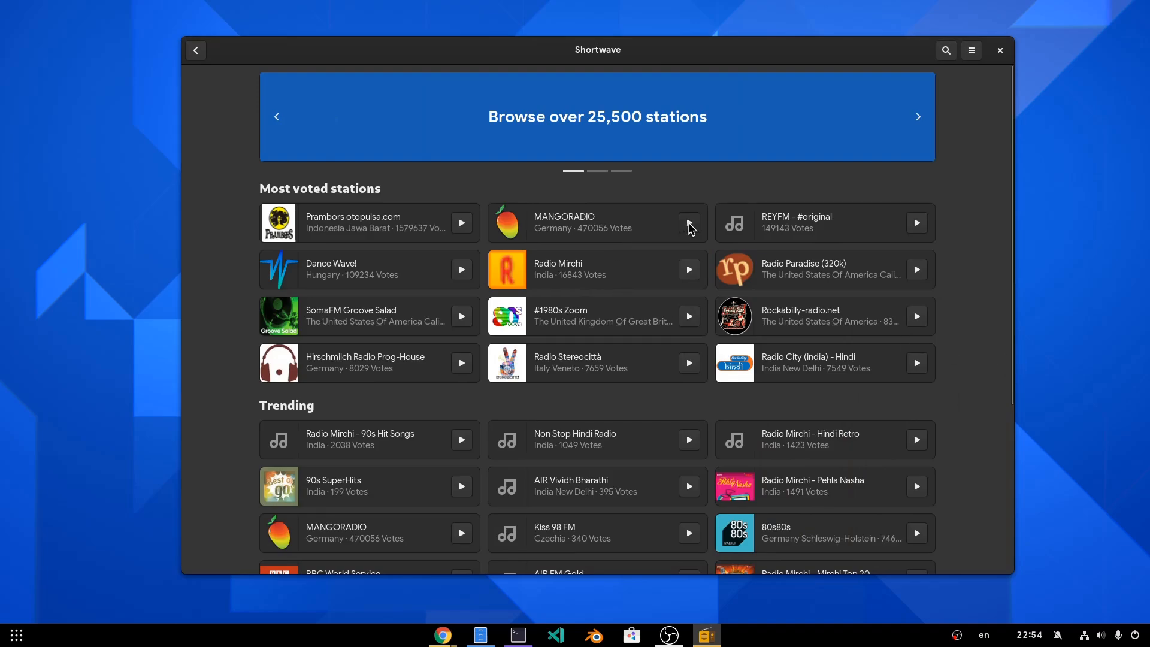
Play MANGORADIO from the Most voted stations on the Discover page
click(688, 223)
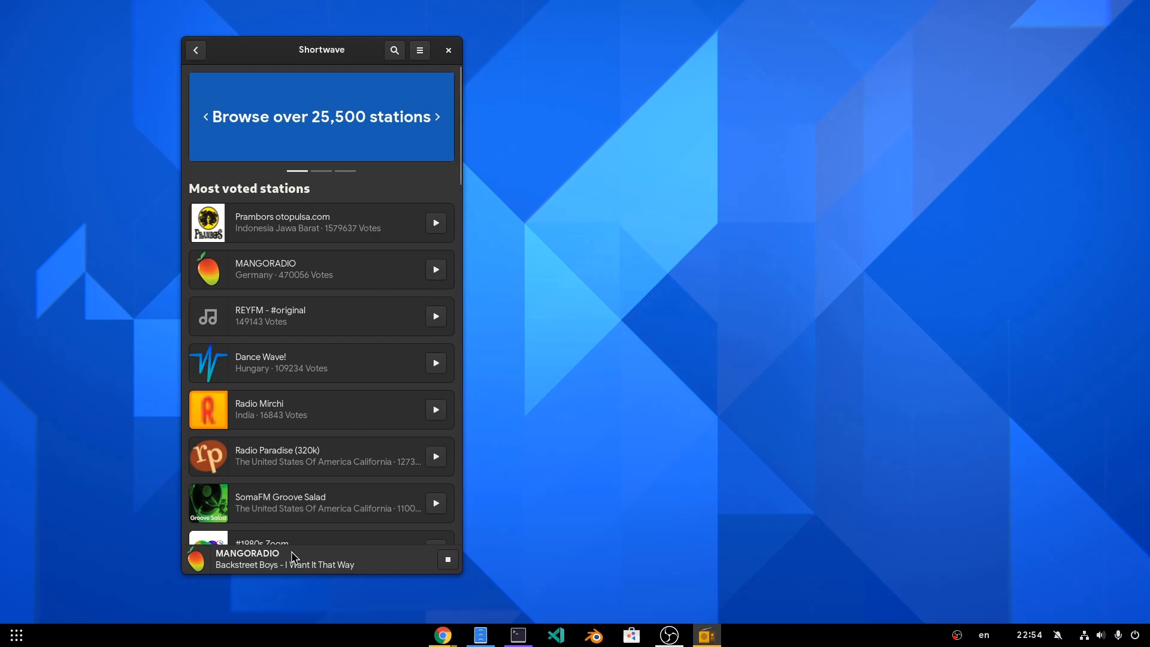
View MANGORADIO's now-playing details from the player bar, then return to the station list
click(285, 559)
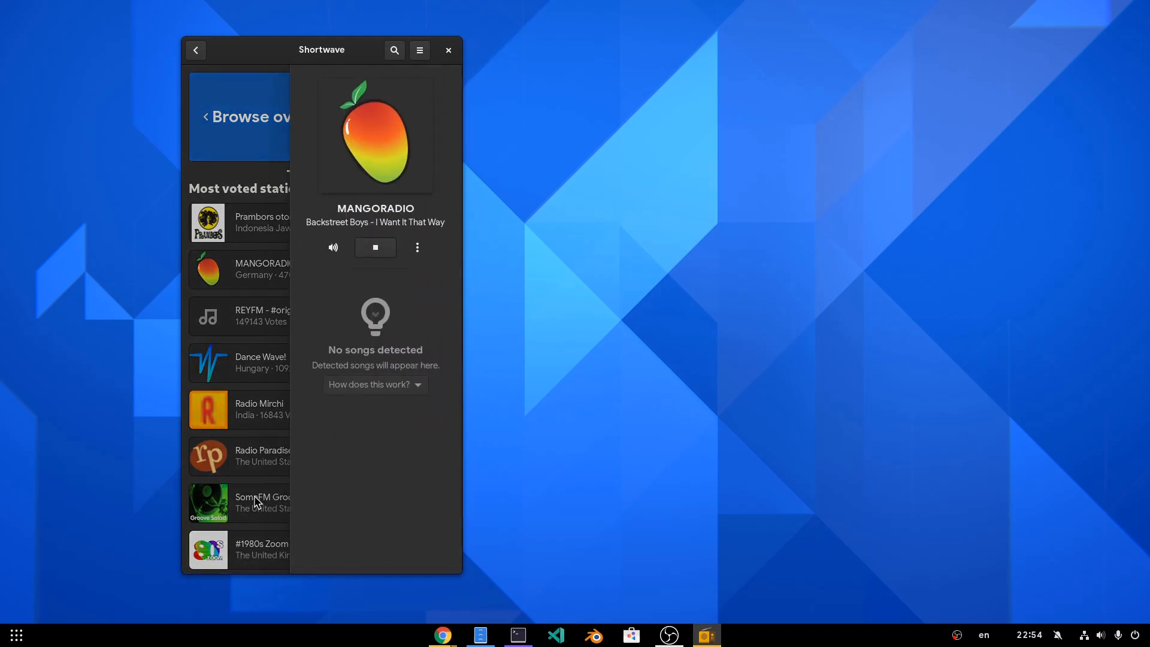
mouse_move(321, 197)
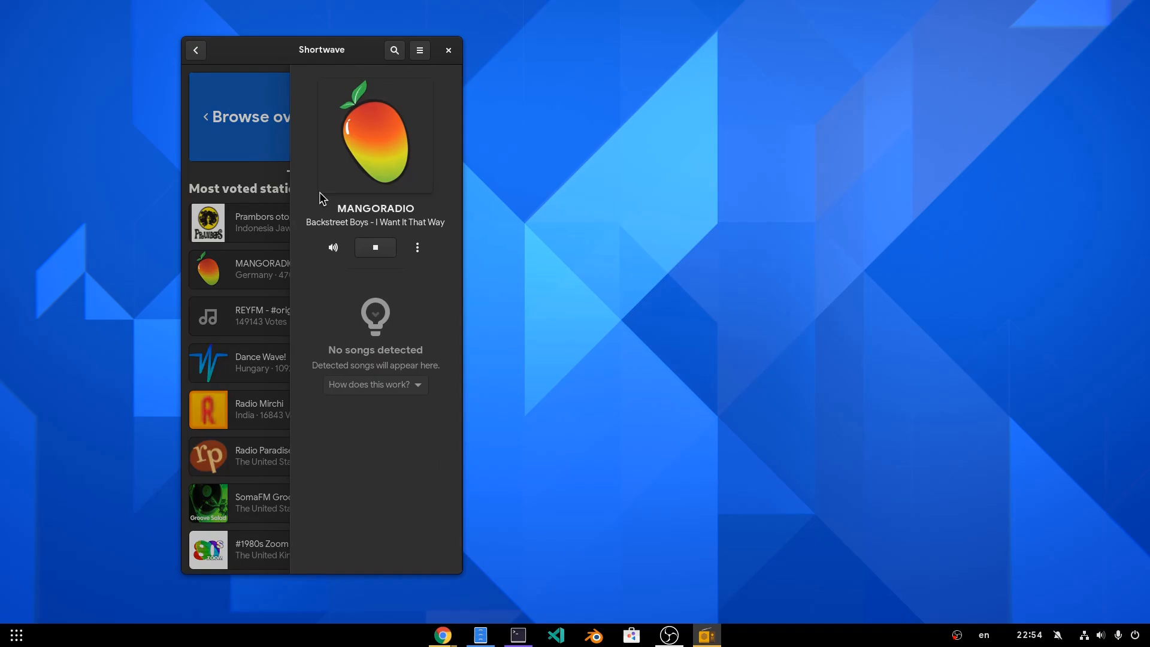
click(196, 51)
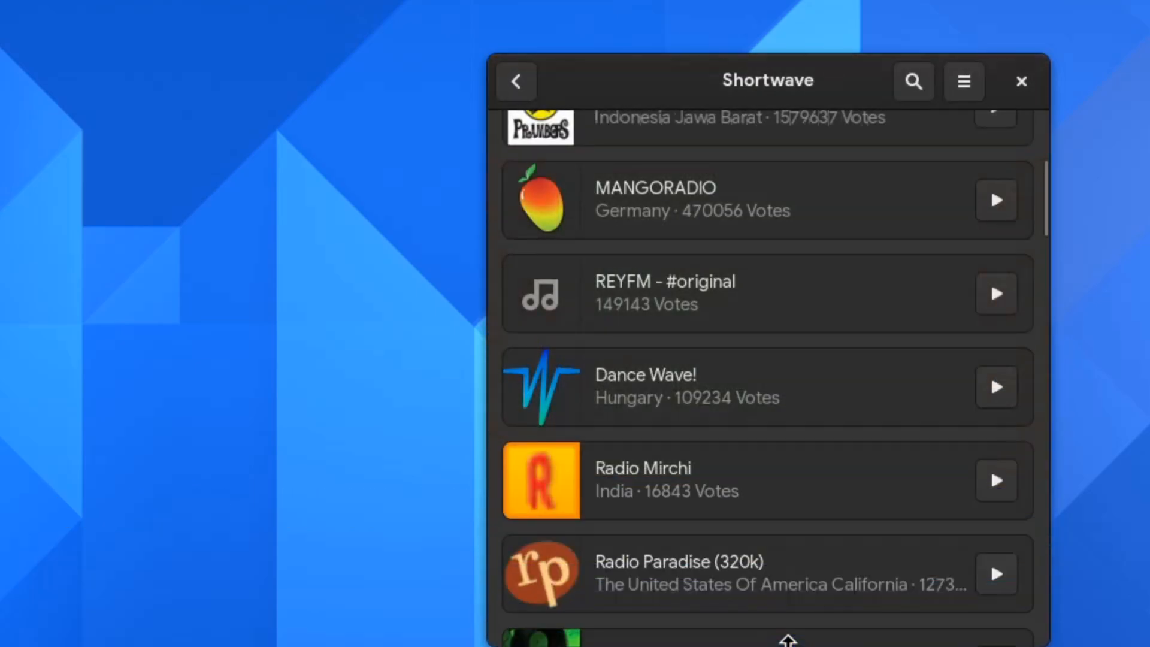
Shrink Shortwave into the retro mini player for MANGORADIO and place it lower on the desktop
click(995, 200)
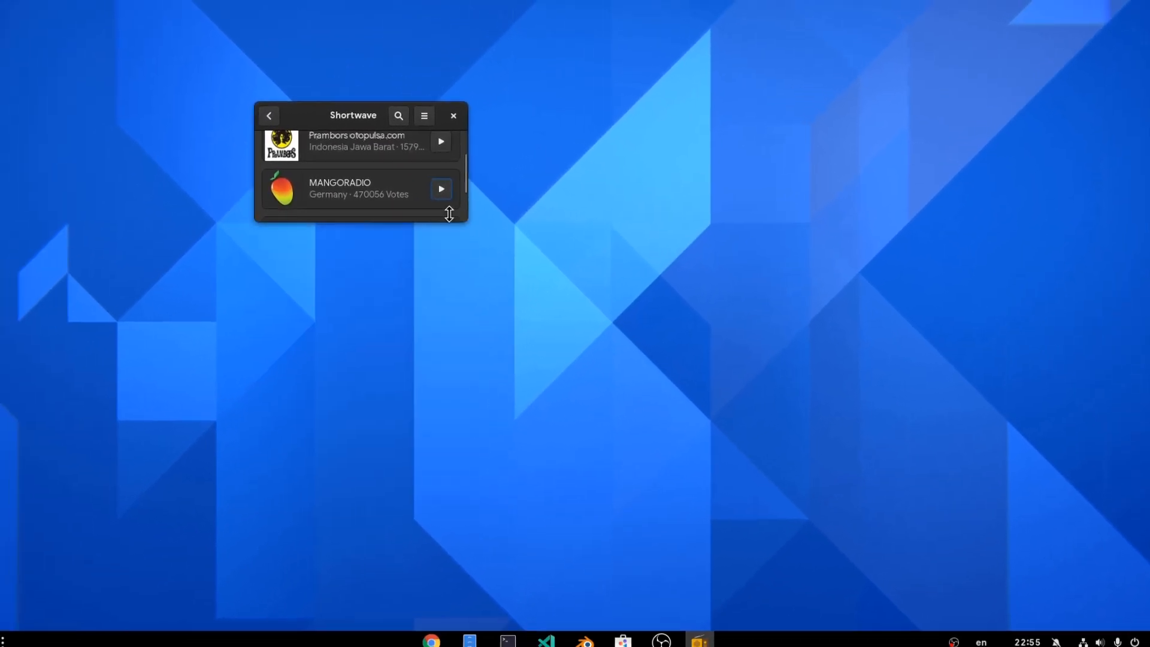
click(440, 188)
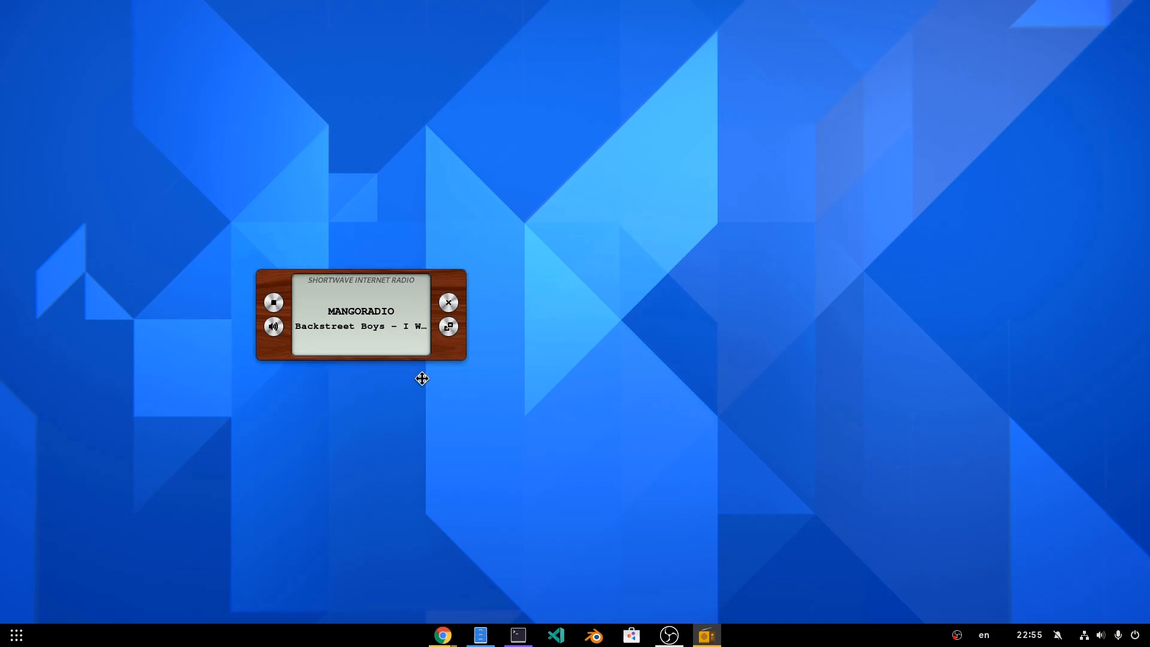
drag(421, 379, 463, 478)
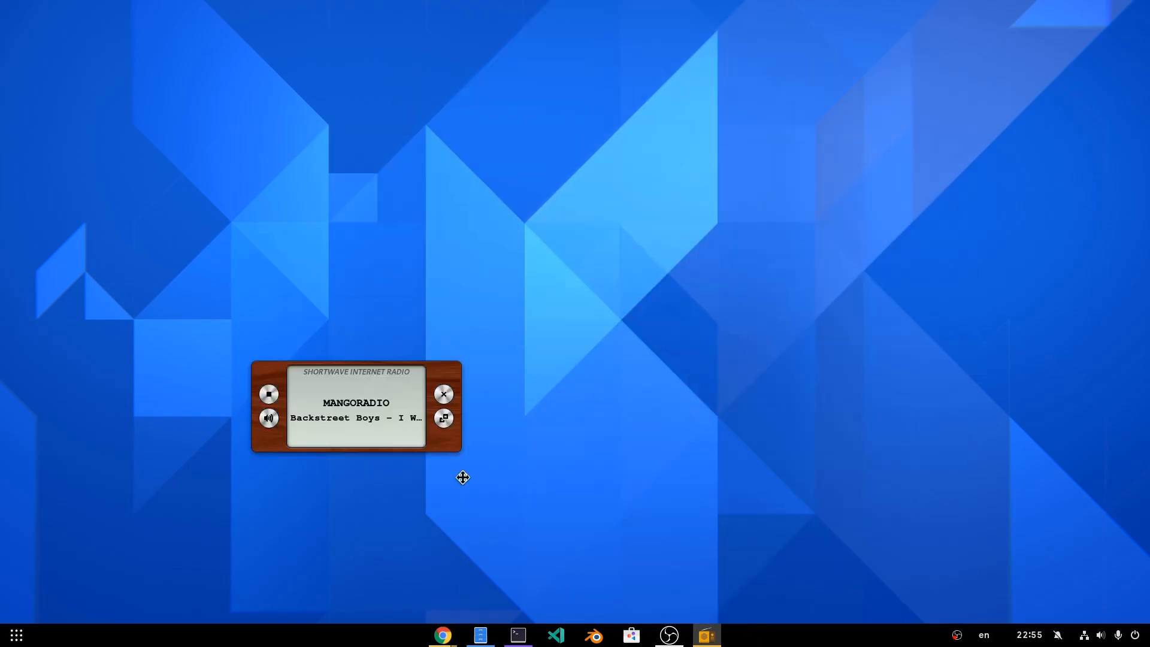